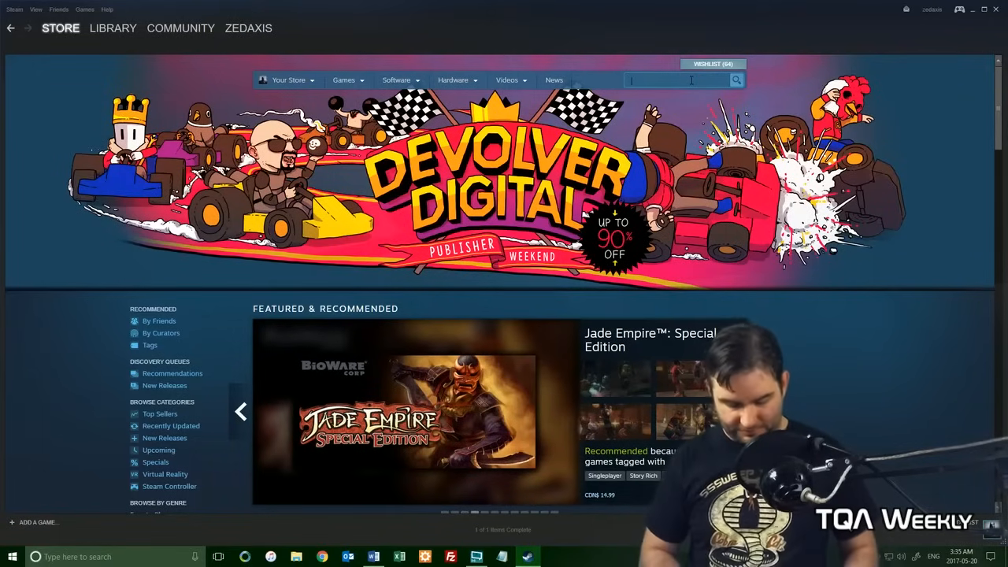
# Search the Steam Store for 'wallpaper engine' and open its store page
pyautogui.write('waLLPAPER ENGI')
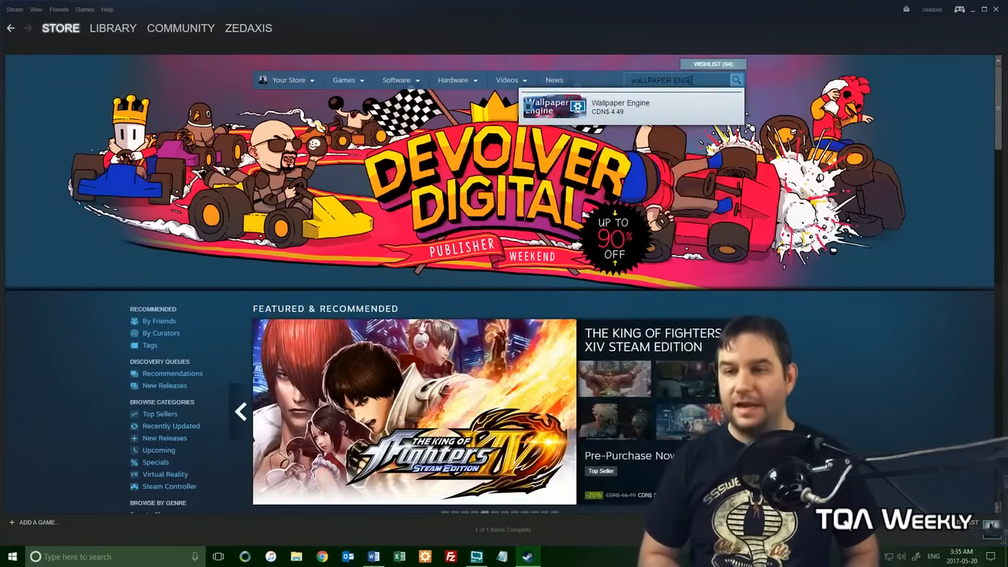
pyautogui.click(620, 107)
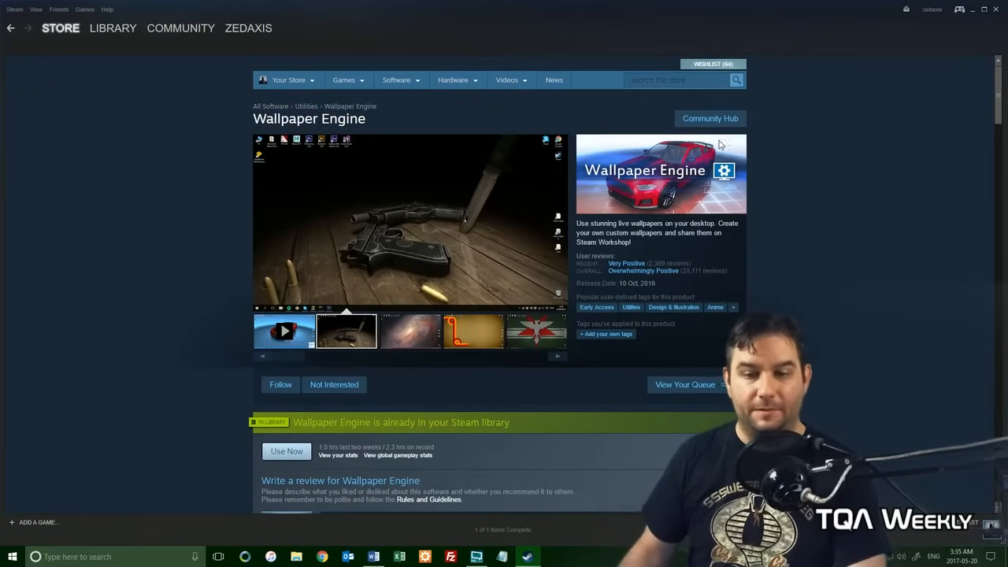
pyautogui.moveTo(286, 451)
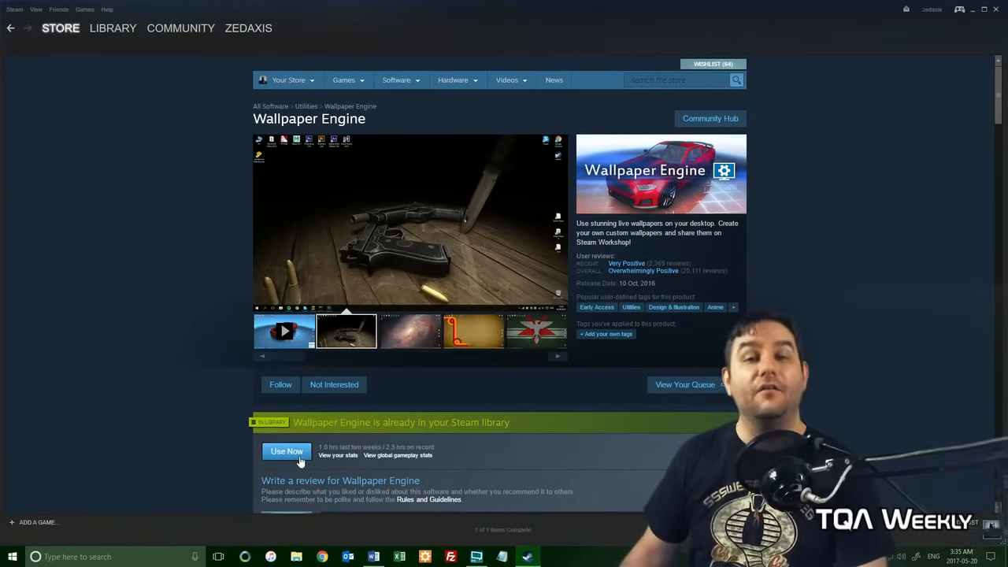
pyautogui.scroll(-3)
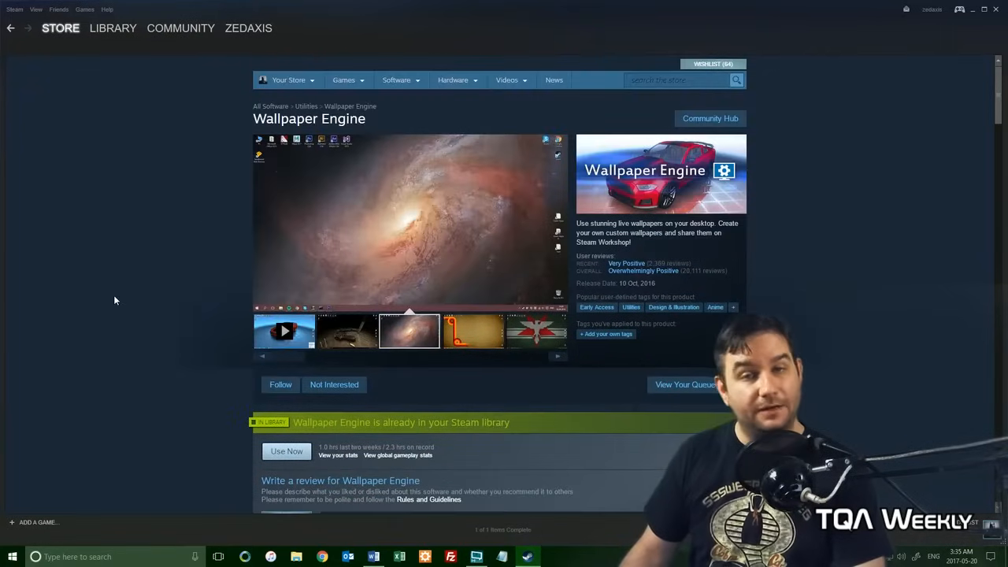
pyautogui.moveTo(227, 122)
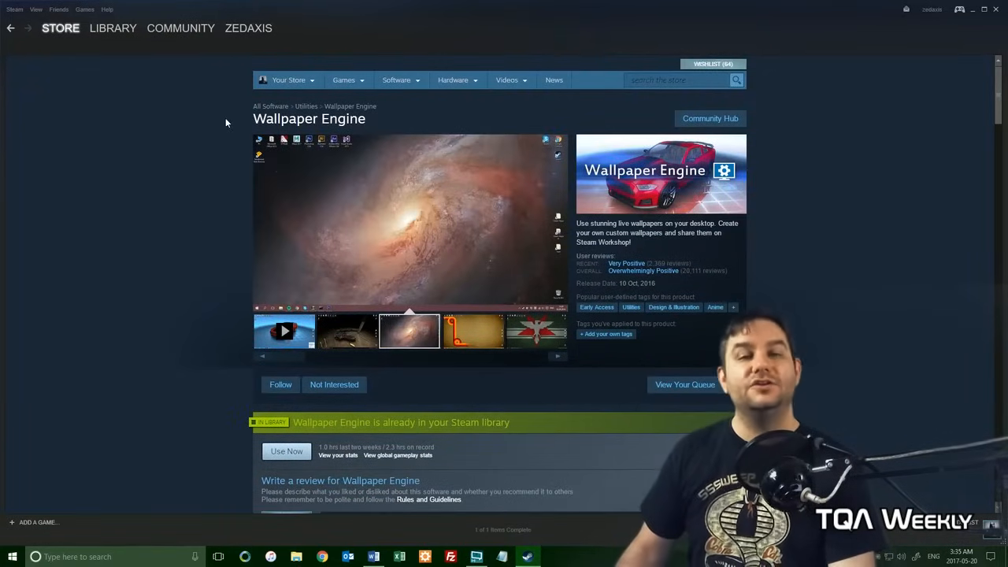
# Preview the orange retro and eagle flag wallpaper screenshots
pyautogui.click(472, 330)
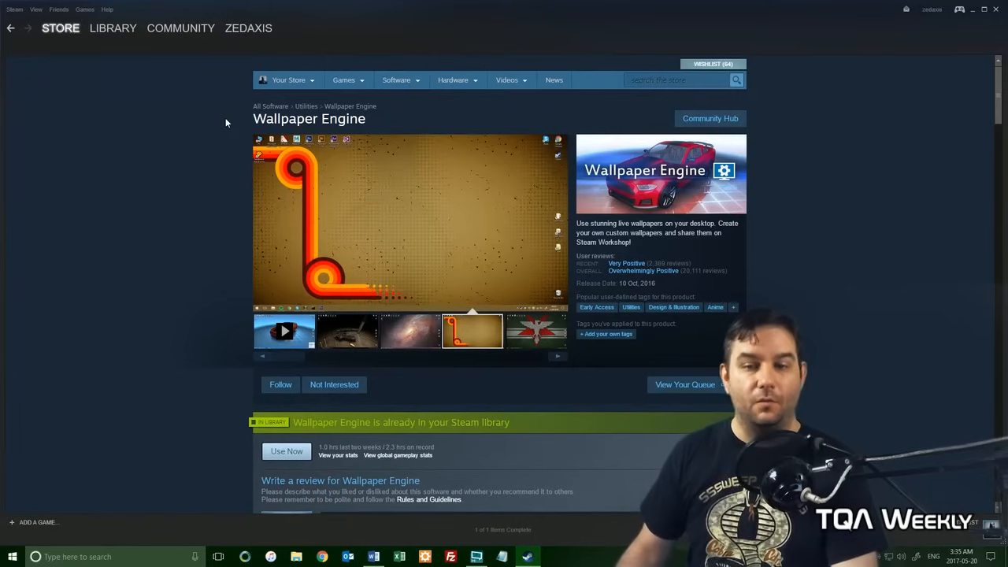
pyautogui.moveTo(180, 147)
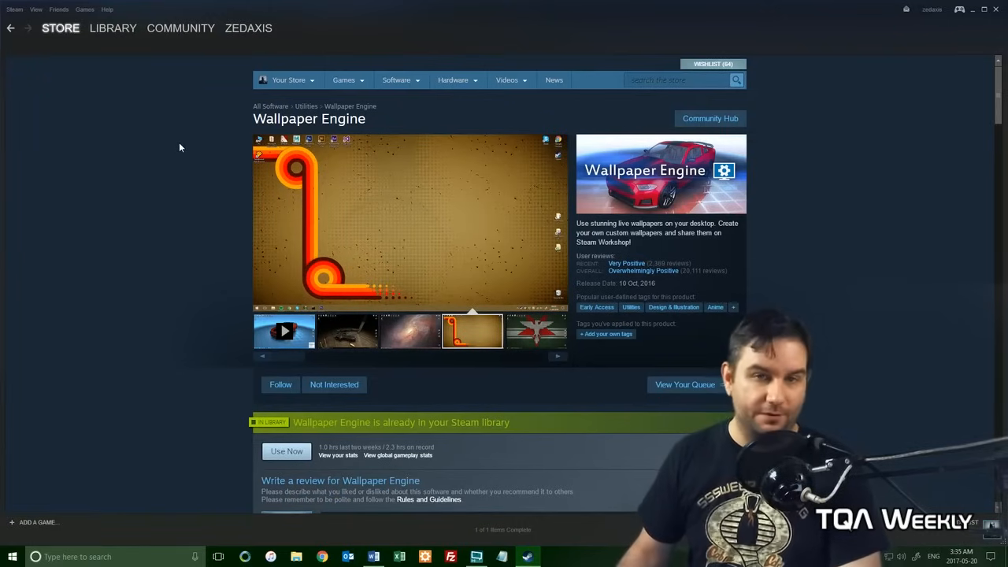
pyautogui.click(535, 331)
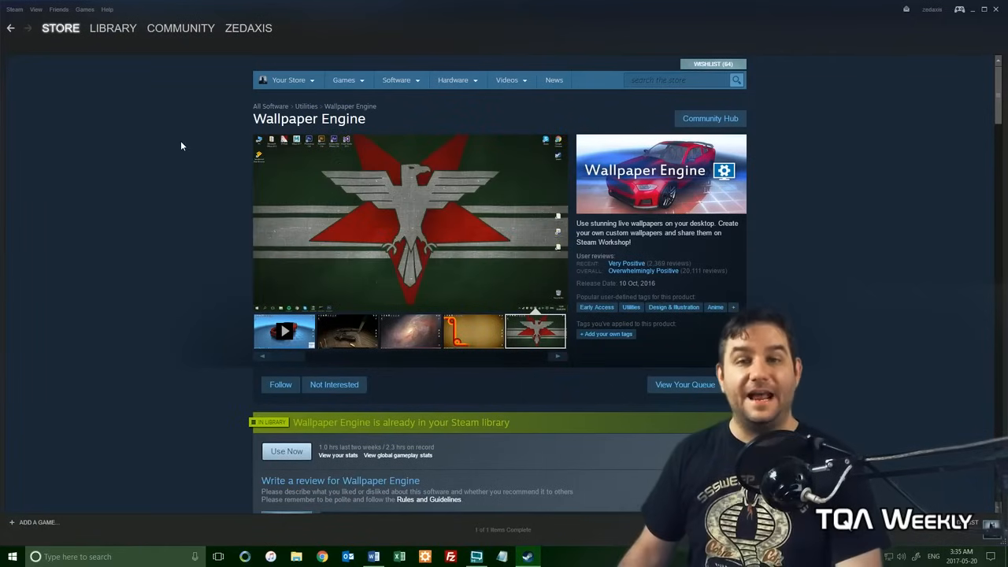
pyautogui.click(112, 28)
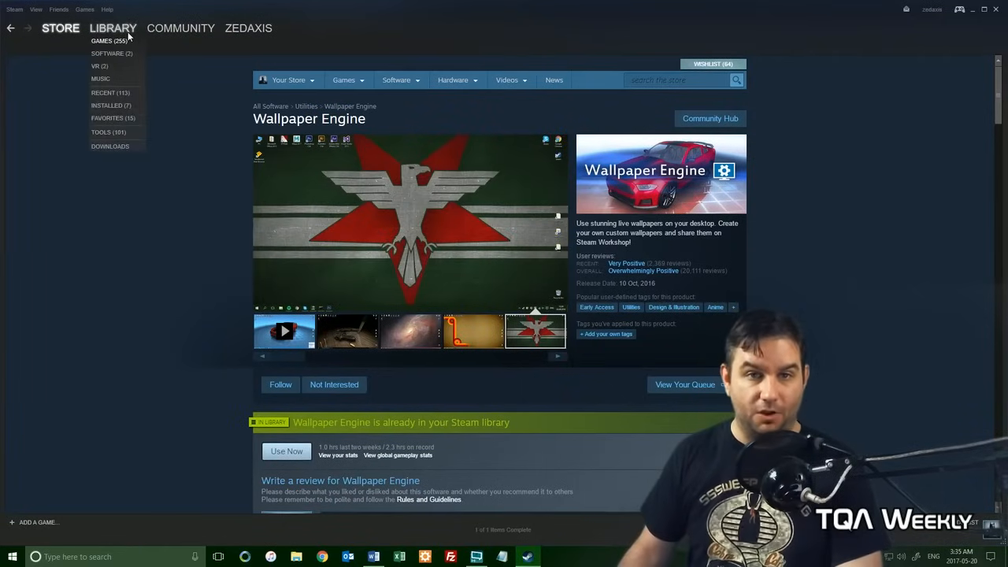
# Filter the library to Software and launch the standard Wallpaper Engine version
pyautogui.click(112, 53)
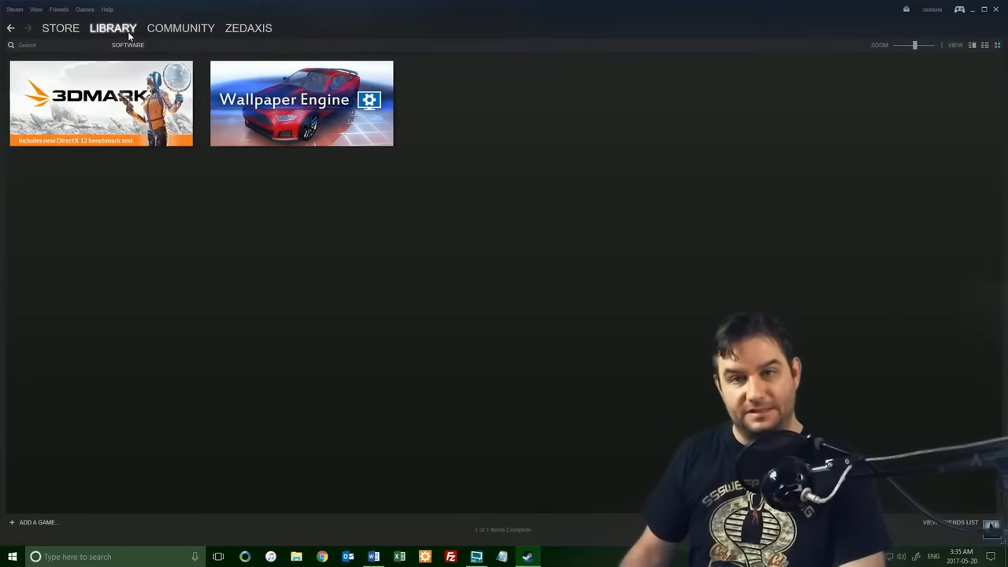
pyautogui.moveTo(136, 157)
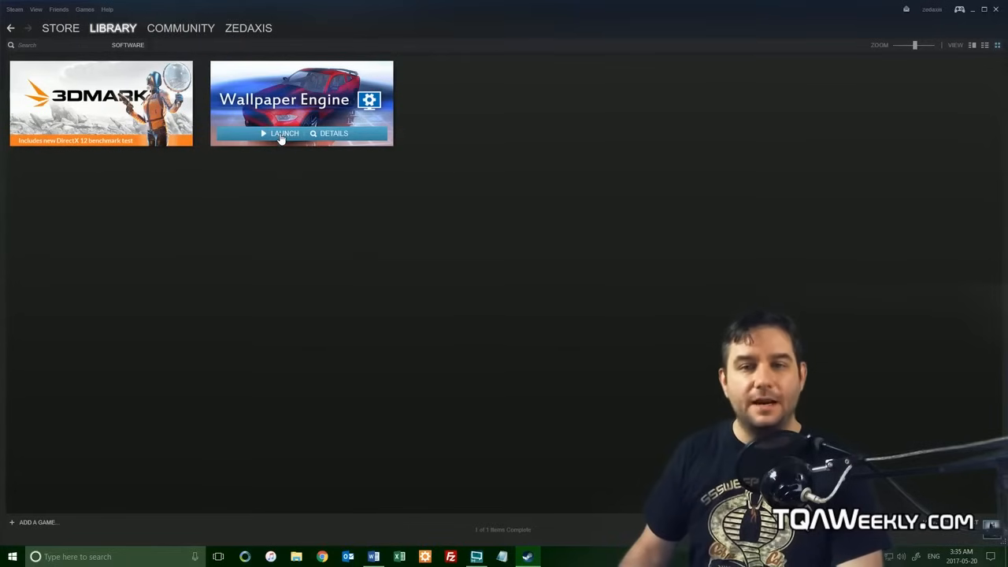
pyautogui.click(283, 133)
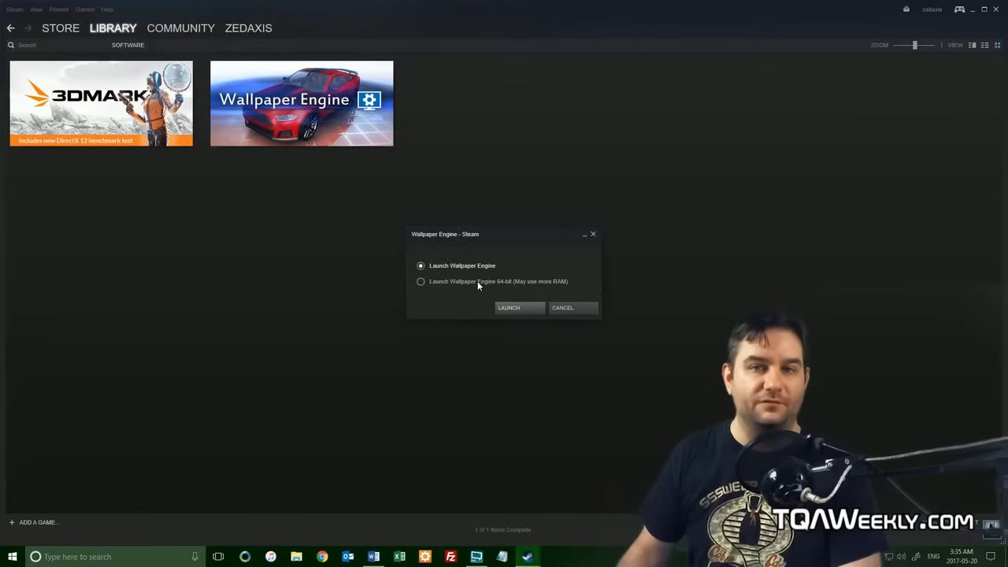
pyautogui.moveTo(492, 313)
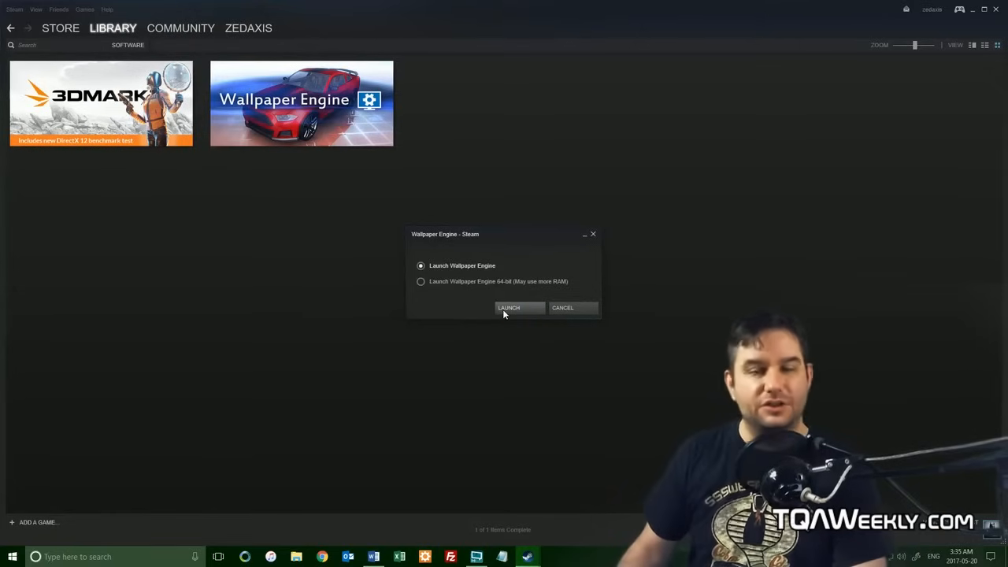
pyautogui.click(508, 307)
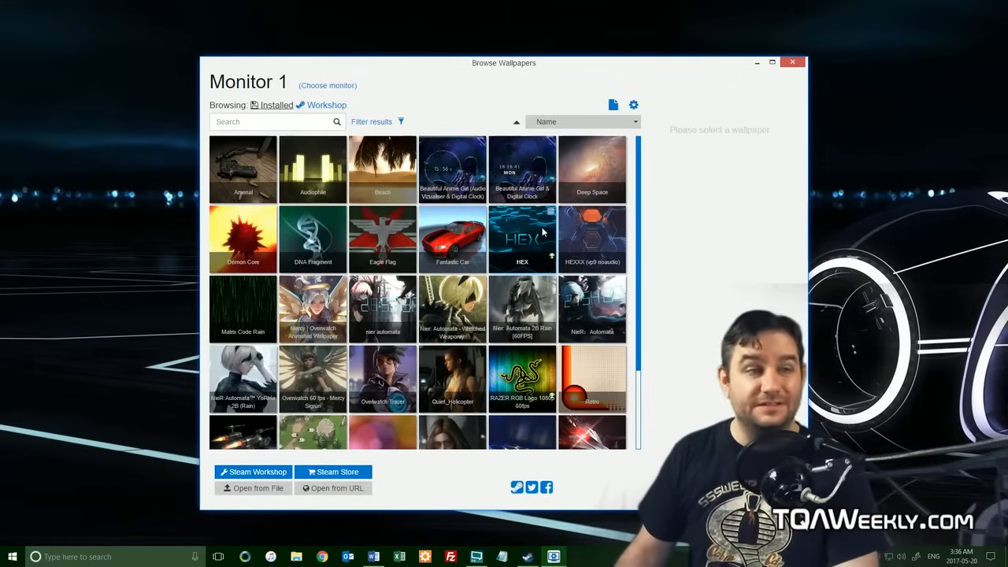
pyautogui.scroll(-3)
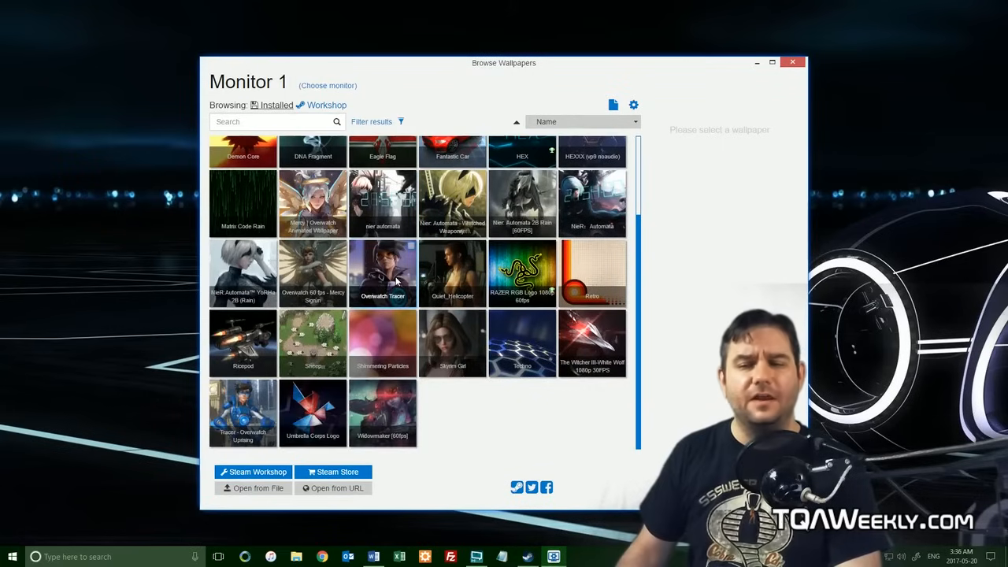
pyautogui.scroll(3)
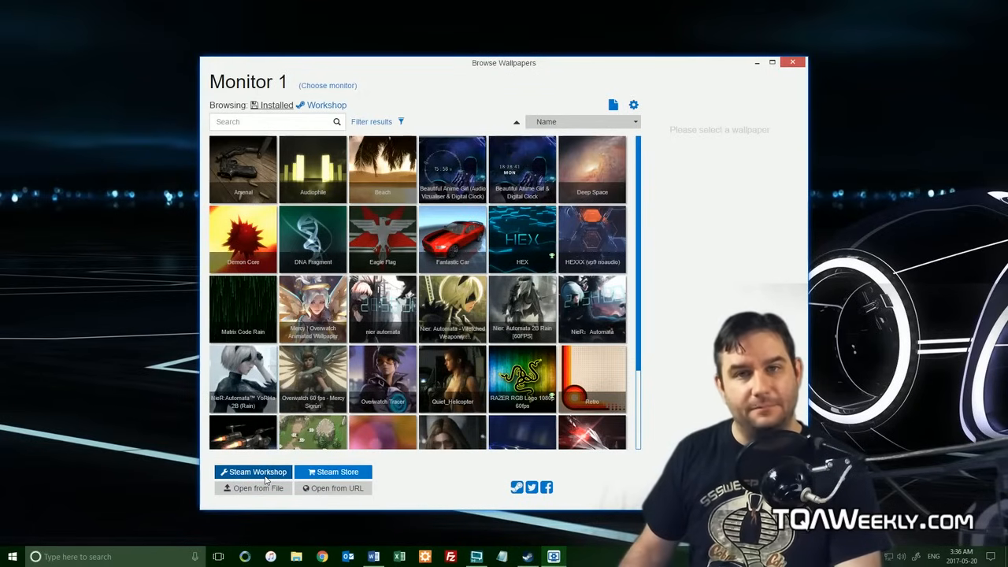
pyautogui.click(253, 471)
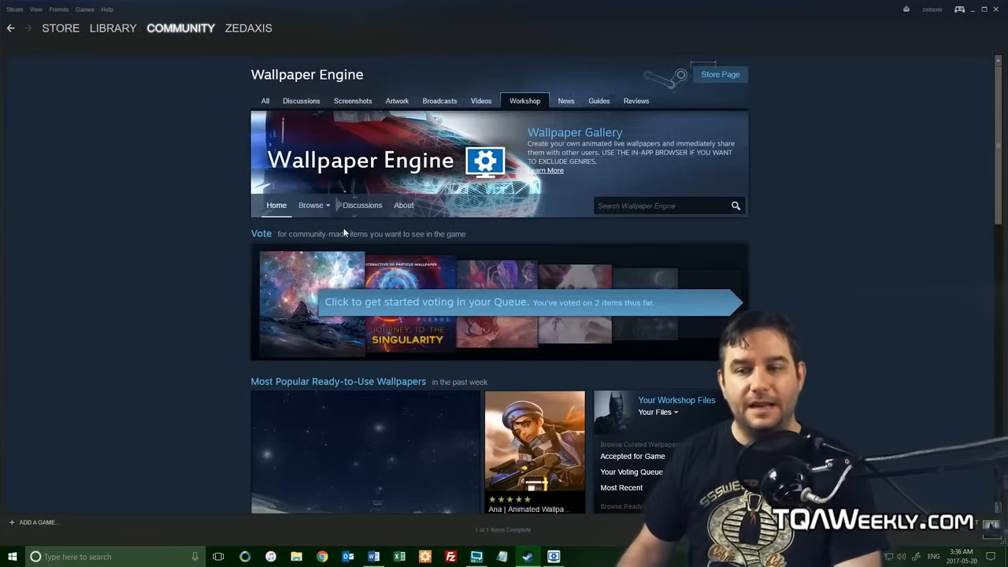
# Open the Workshop's 'See all Ready-to-Use Wallpapers' listing and scroll through the results
pyautogui.click(632, 456)
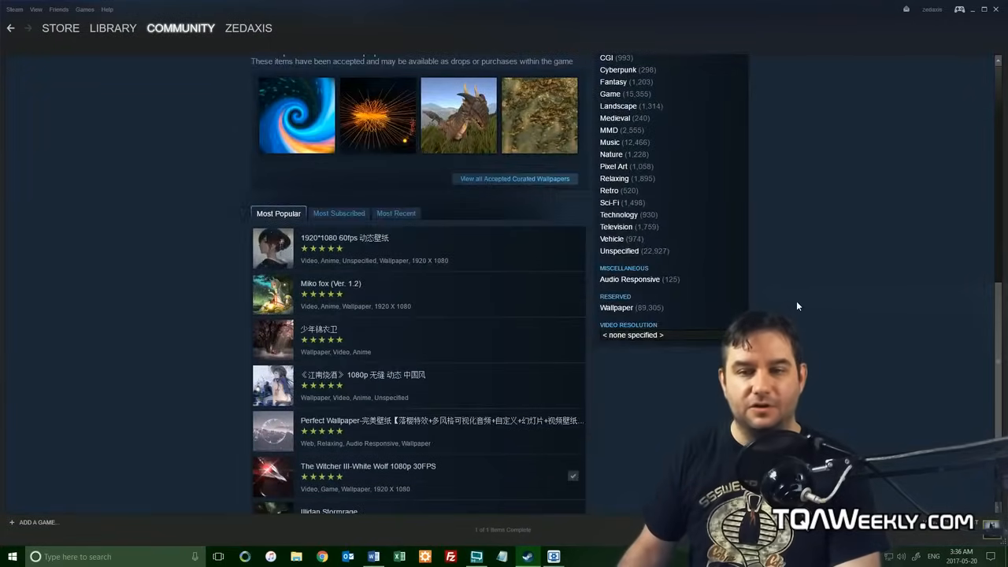
pyautogui.scroll(-3)
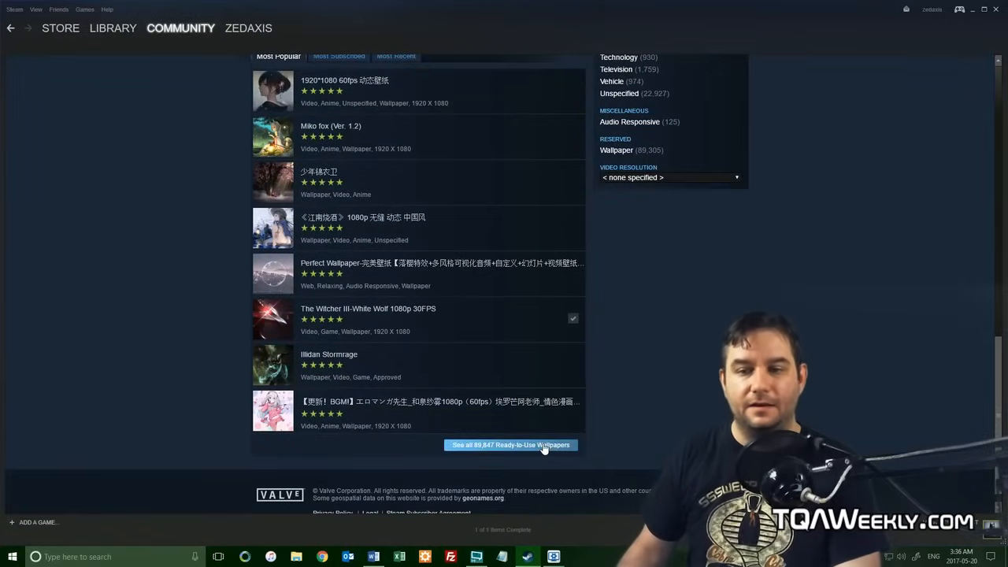
pyautogui.moveTo(490, 455)
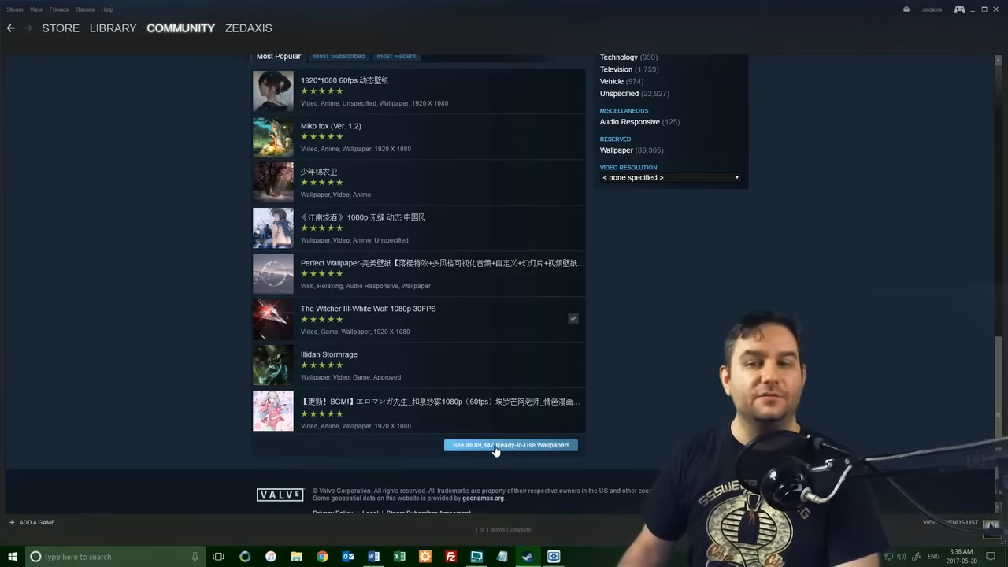
pyautogui.click(509, 445)
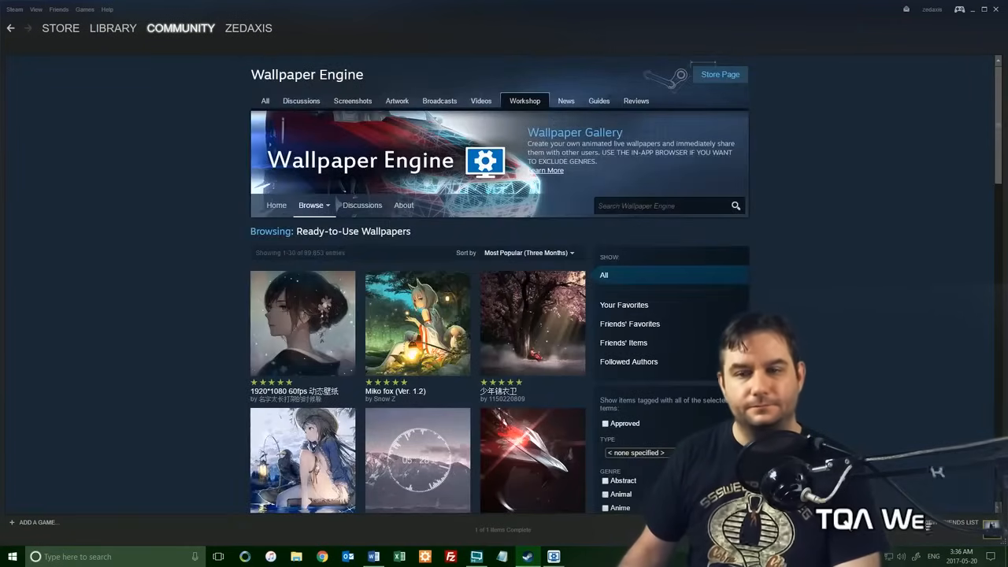
pyautogui.scroll(-3)
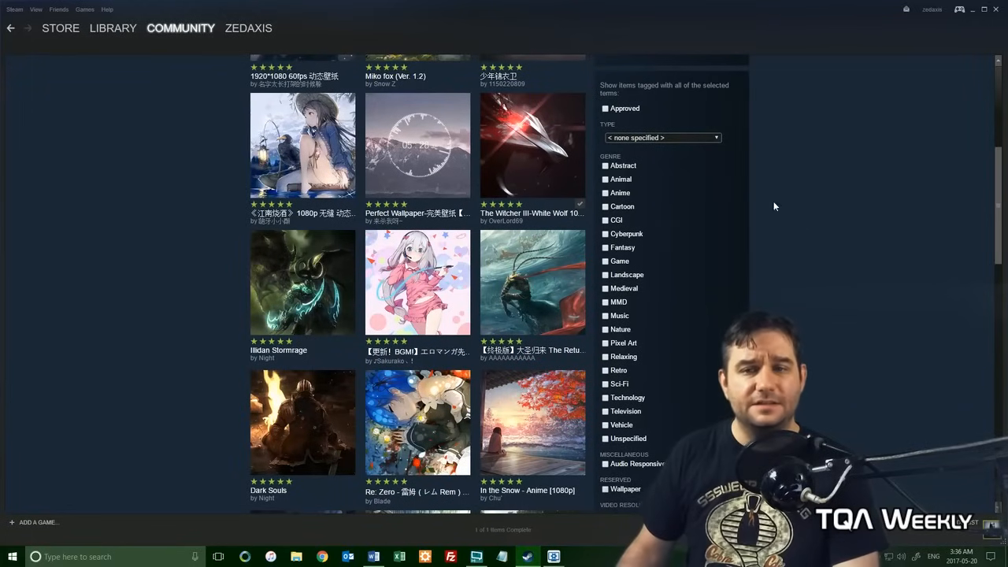
pyautogui.moveTo(418, 146)
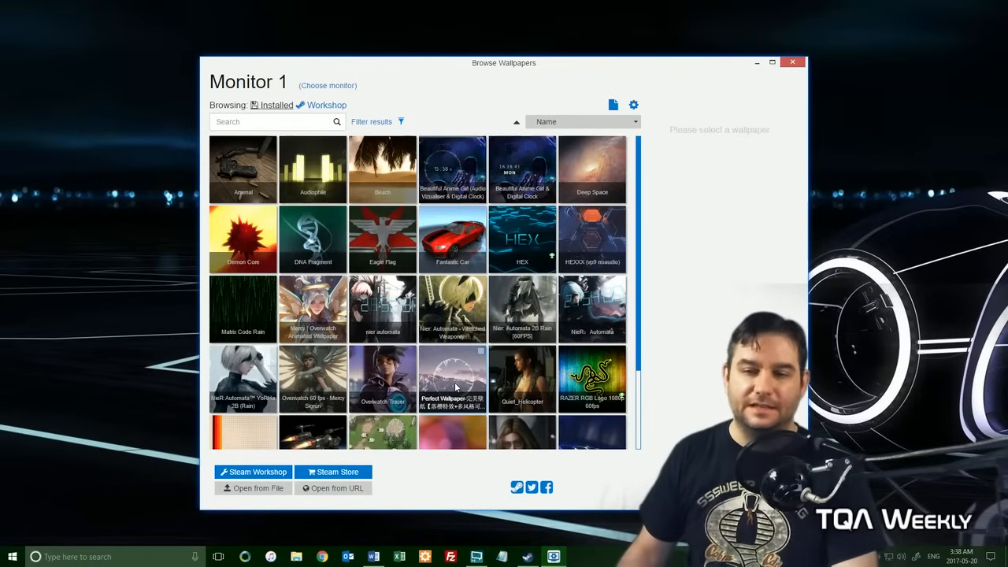
# Apply the 'Perfect Wallpaper' mountain clock scene to Monitor 1 and confirm with OK
pyautogui.click(452, 379)
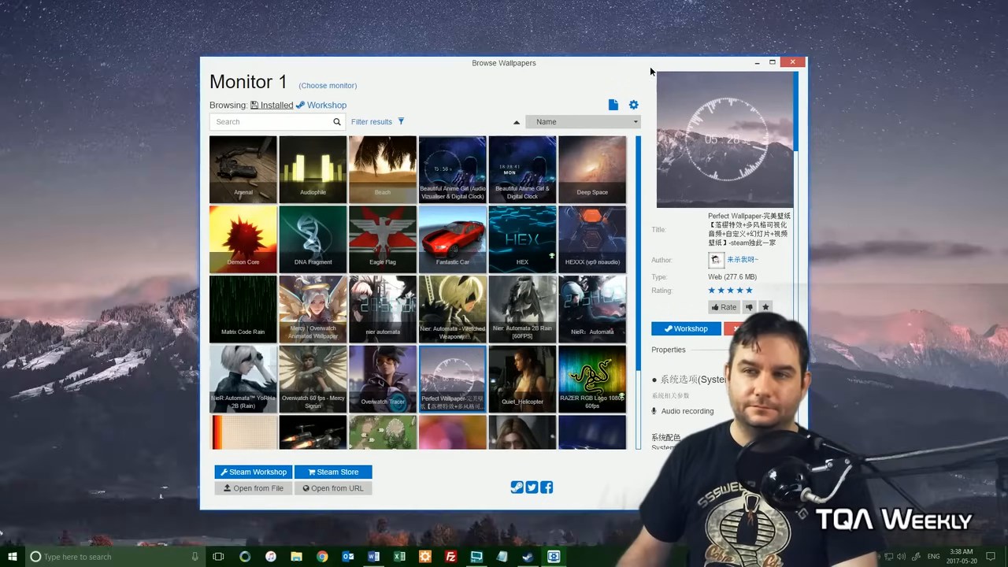
pyautogui.click(792, 62)
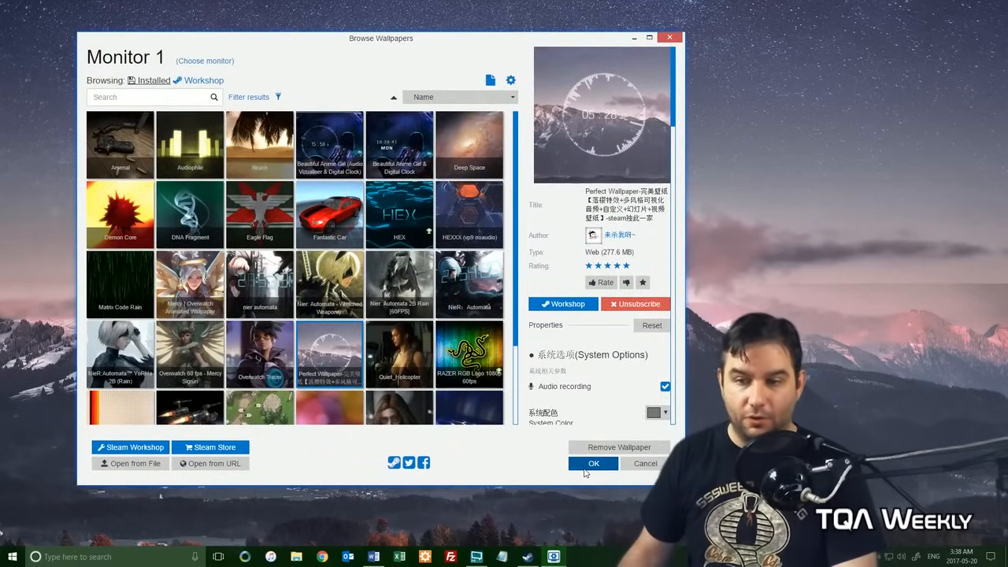
pyautogui.click(593, 463)
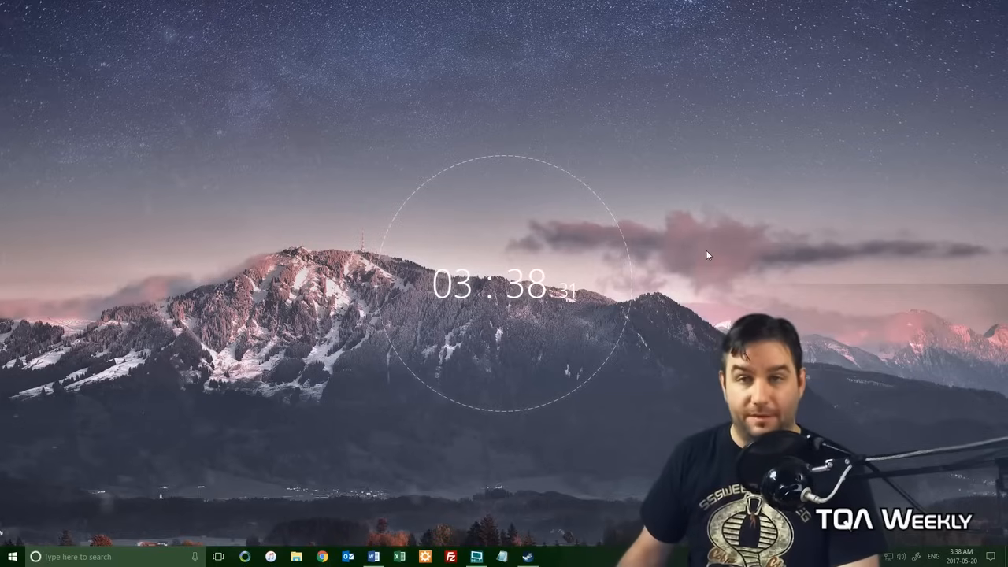
pyautogui.moveTo(862, 407)
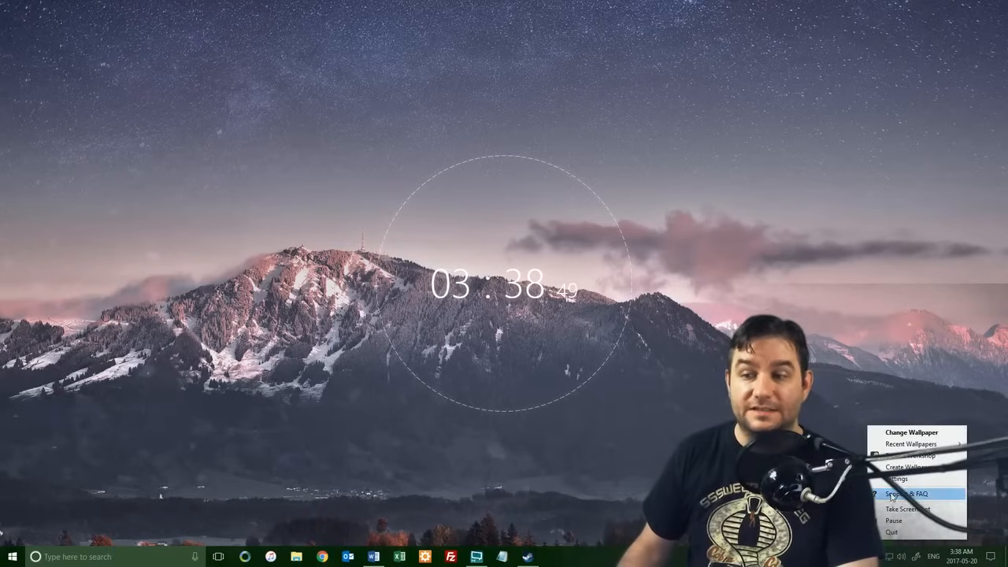
# Open Wallpaper Engine Settings from the tray icon menu
pyautogui.click(893, 480)
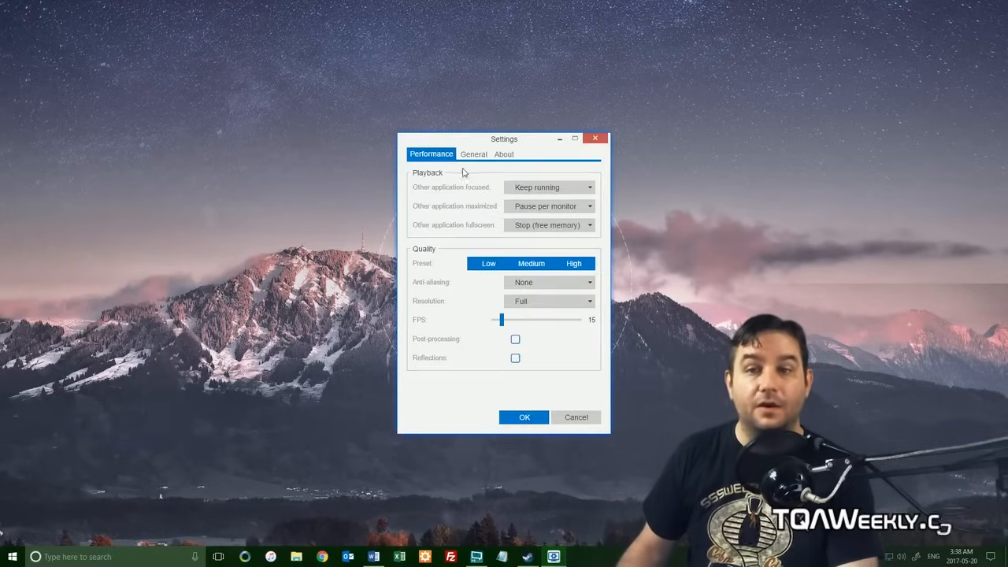
# On the General tab, enable 'Start with Windows' with high priority and confirm with OK
pyautogui.click(473, 153)
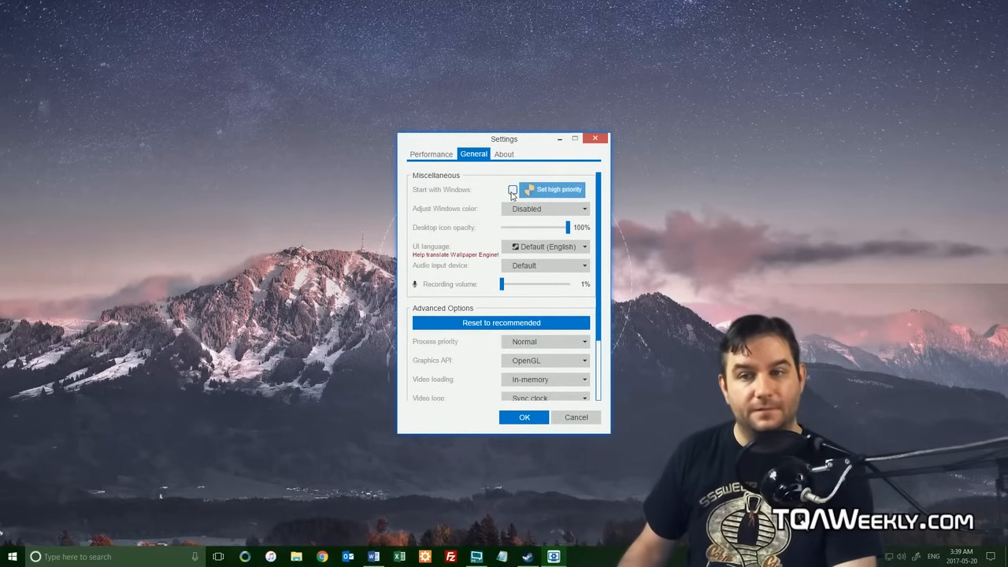
pyautogui.click(512, 189)
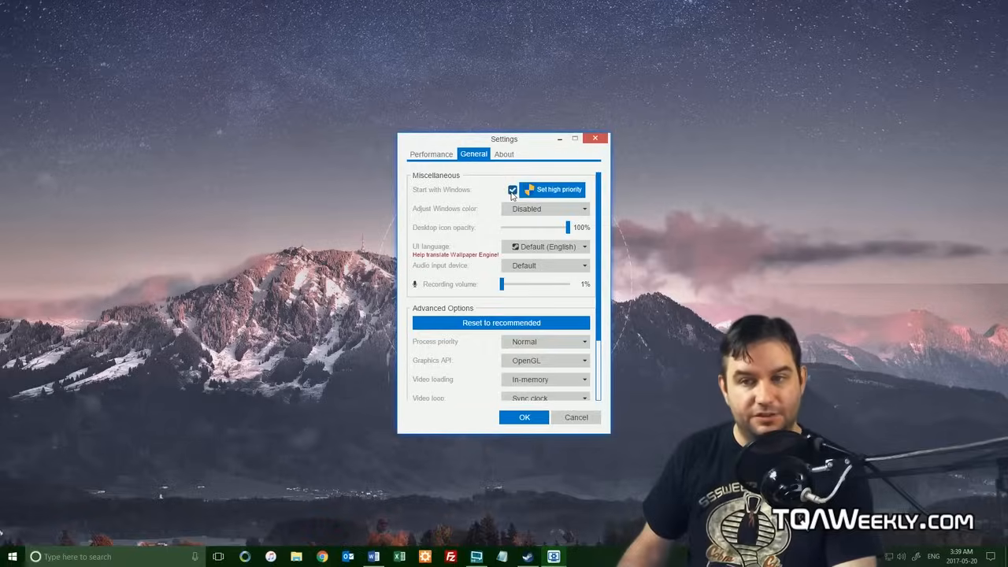
pyautogui.click(551, 189)
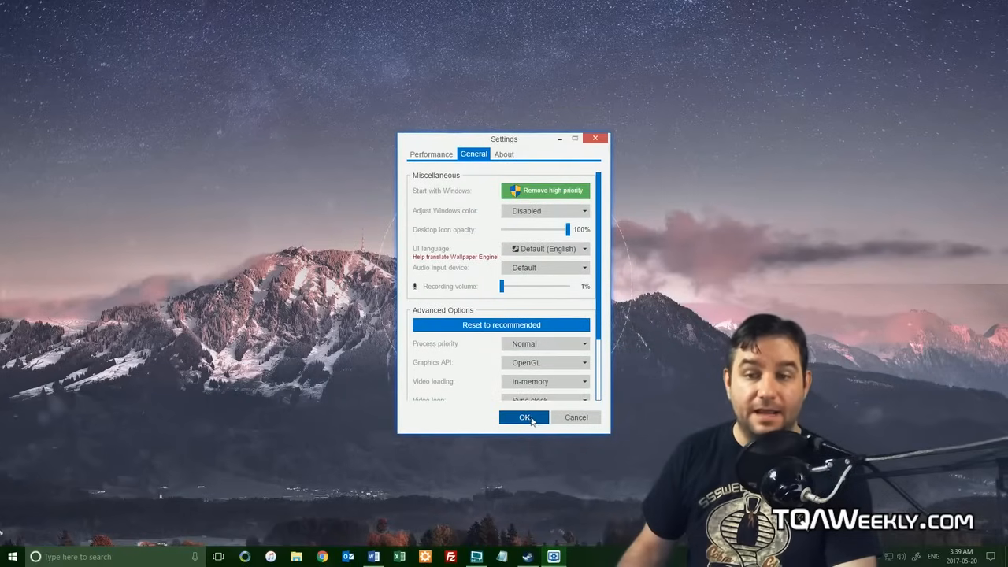
pyautogui.click(523, 417)
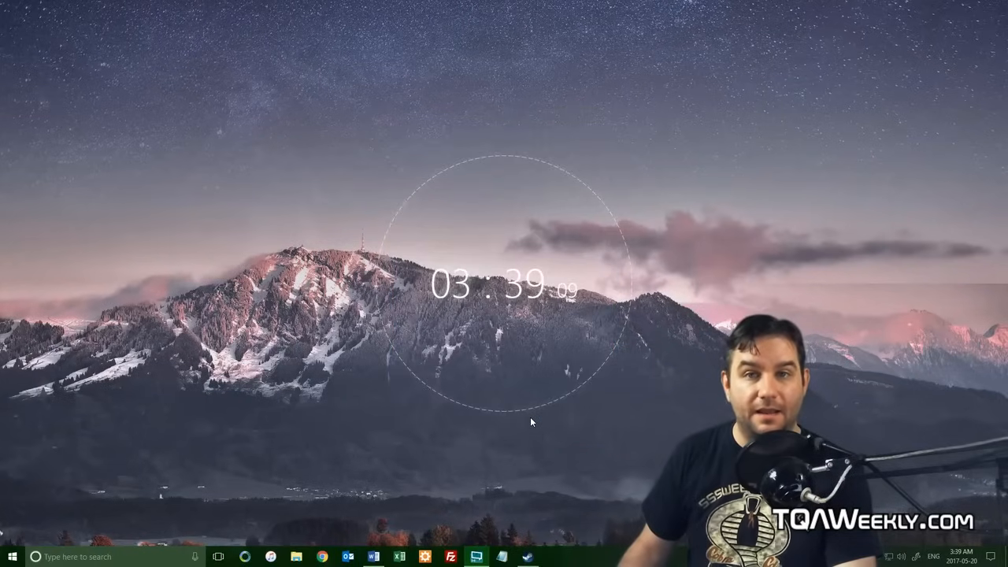